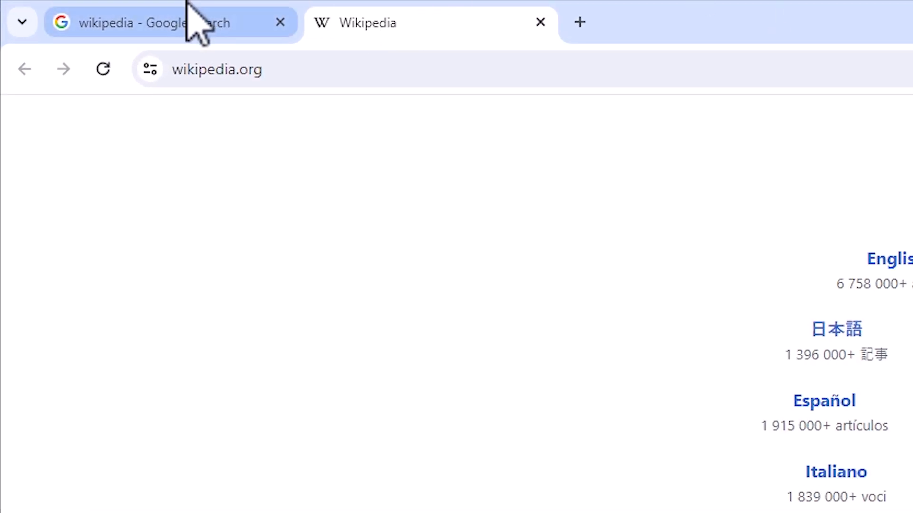
# Step: Navigate from the Google results for 'wikipedia' to the Wikipedia homepage
pyautogui.click(145, 23)
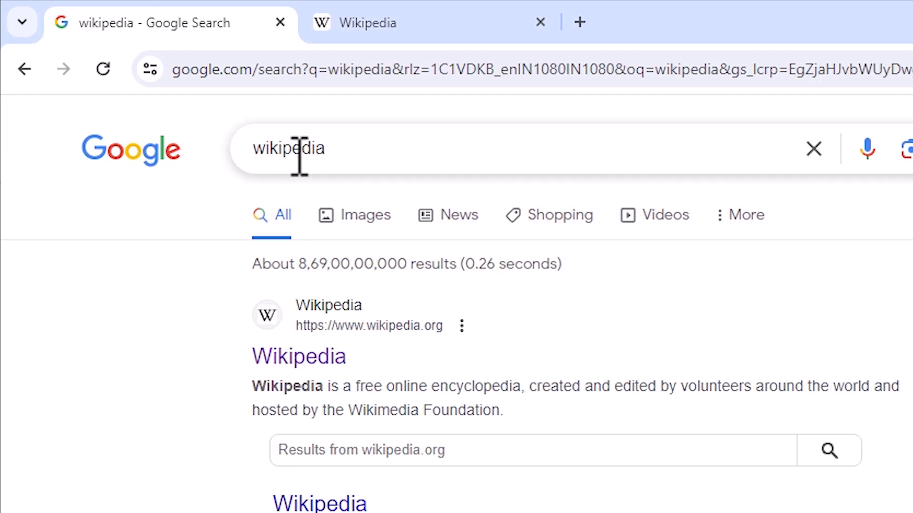
pyautogui.click(367, 22)
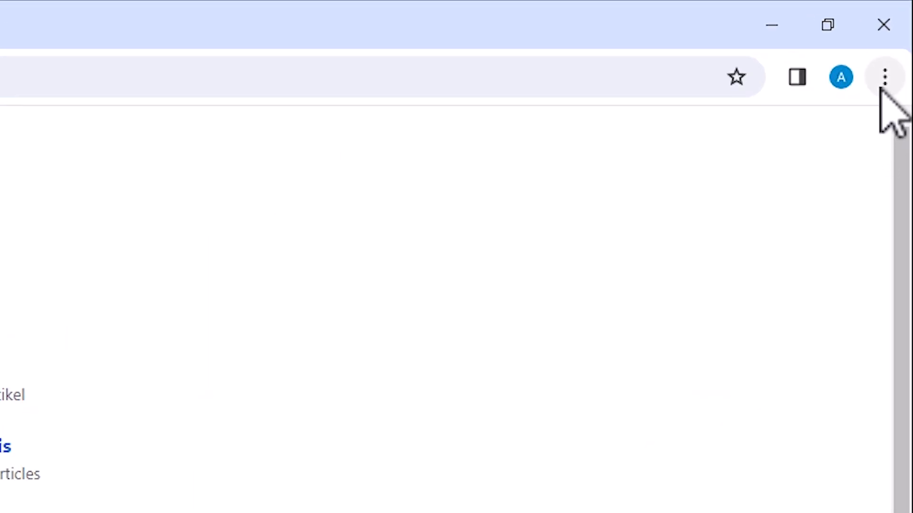
# Step: Bring up Chrome's Create shortcut dialog for the Wikipedia page via More tools
pyautogui.click(885, 76)
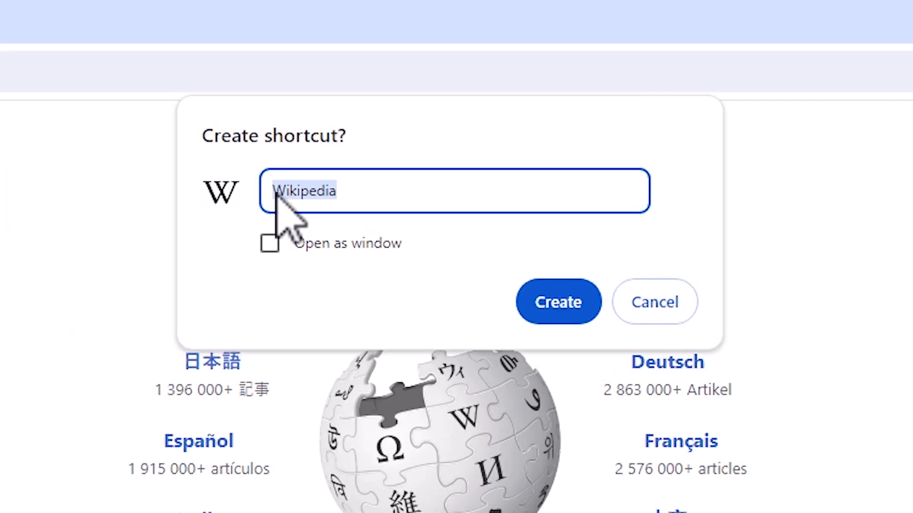
pyautogui.moveTo(332, 233)
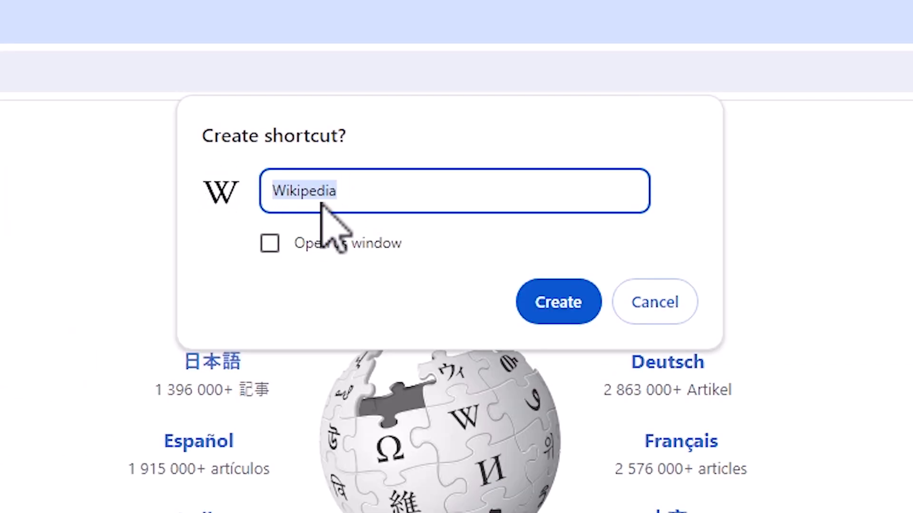
pyautogui.moveTo(466, 212)
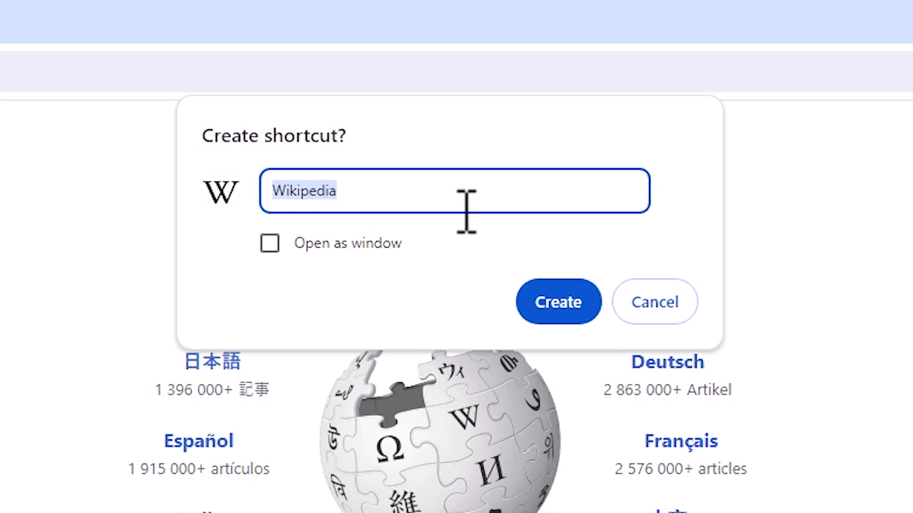
pyautogui.moveTo(558, 302)
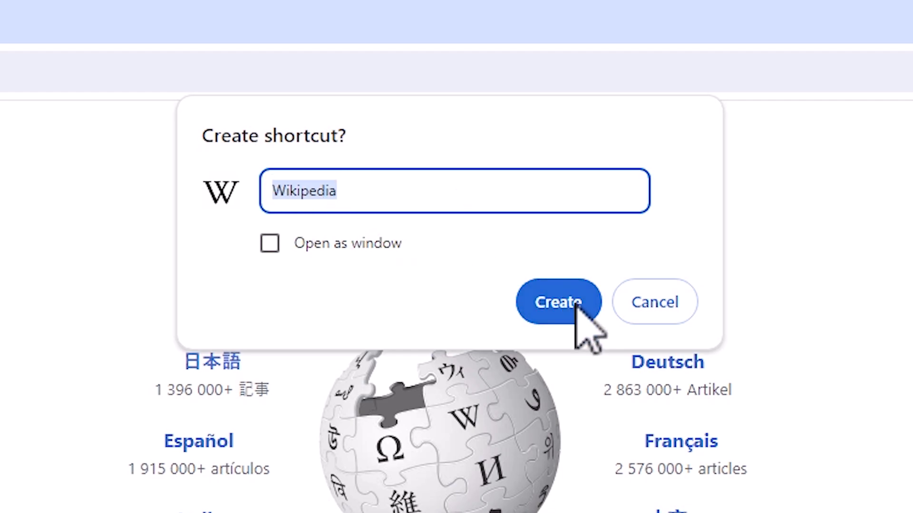
# Step: Create the desktop shortcut named 'Wikipedia'
pyautogui.click(557, 301)
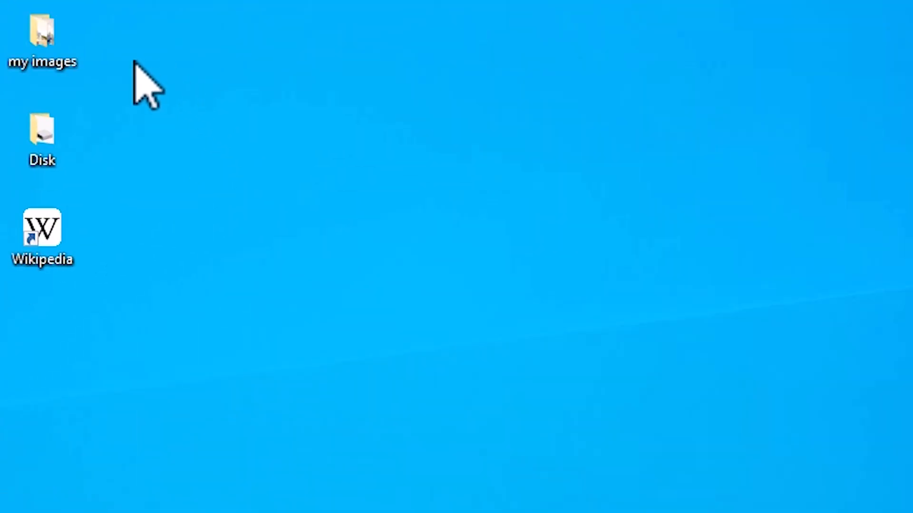
pyautogui.moveTo(160, 308)
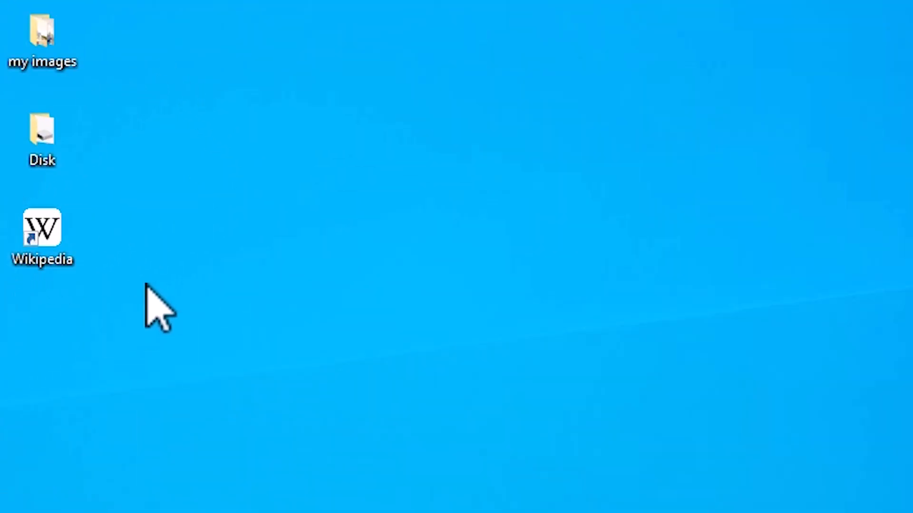
# Step: Pin the Wikipedia desktop shortcut to the taskbar from its context menu
pyautogui.rightClick(42, 235)
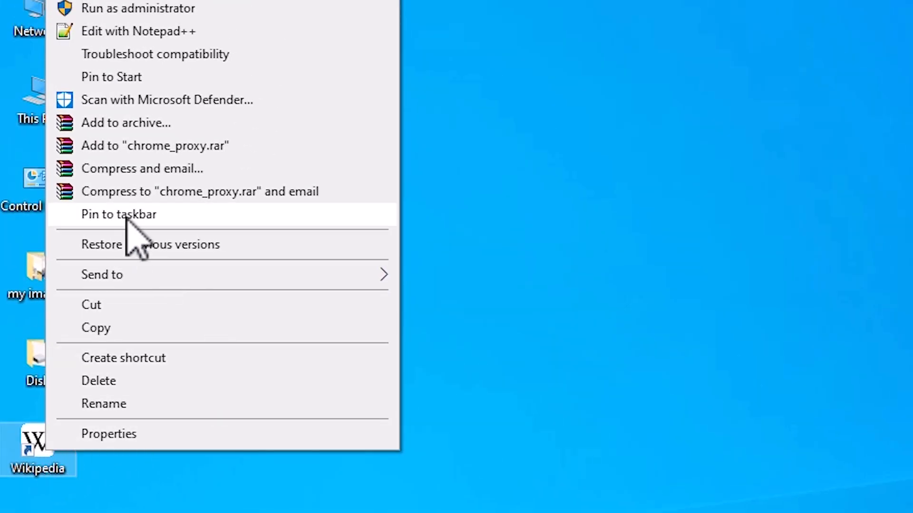
pyautogui.moveTo(162, 238)
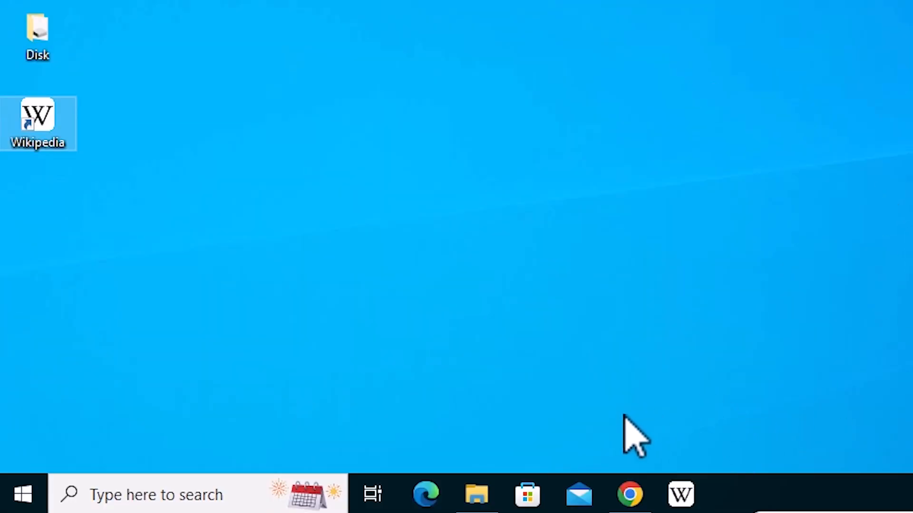
pyautogui.moveTo(818, 460)
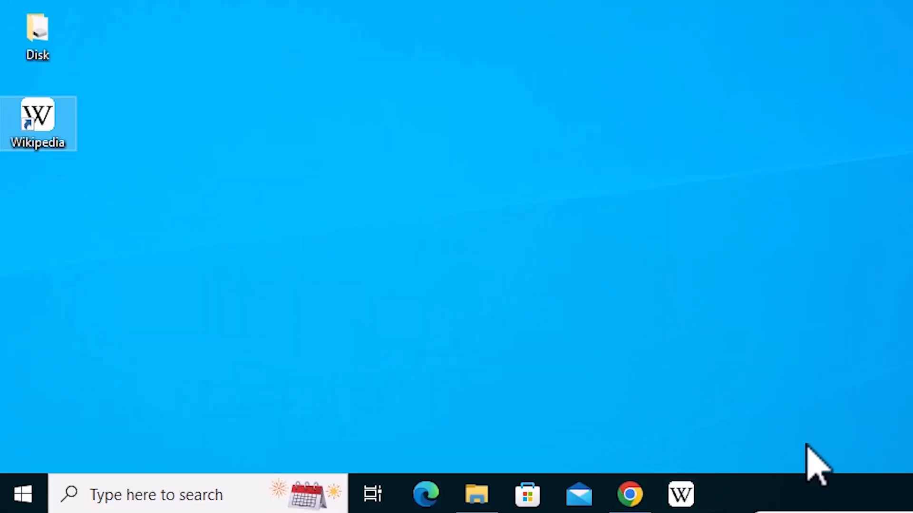